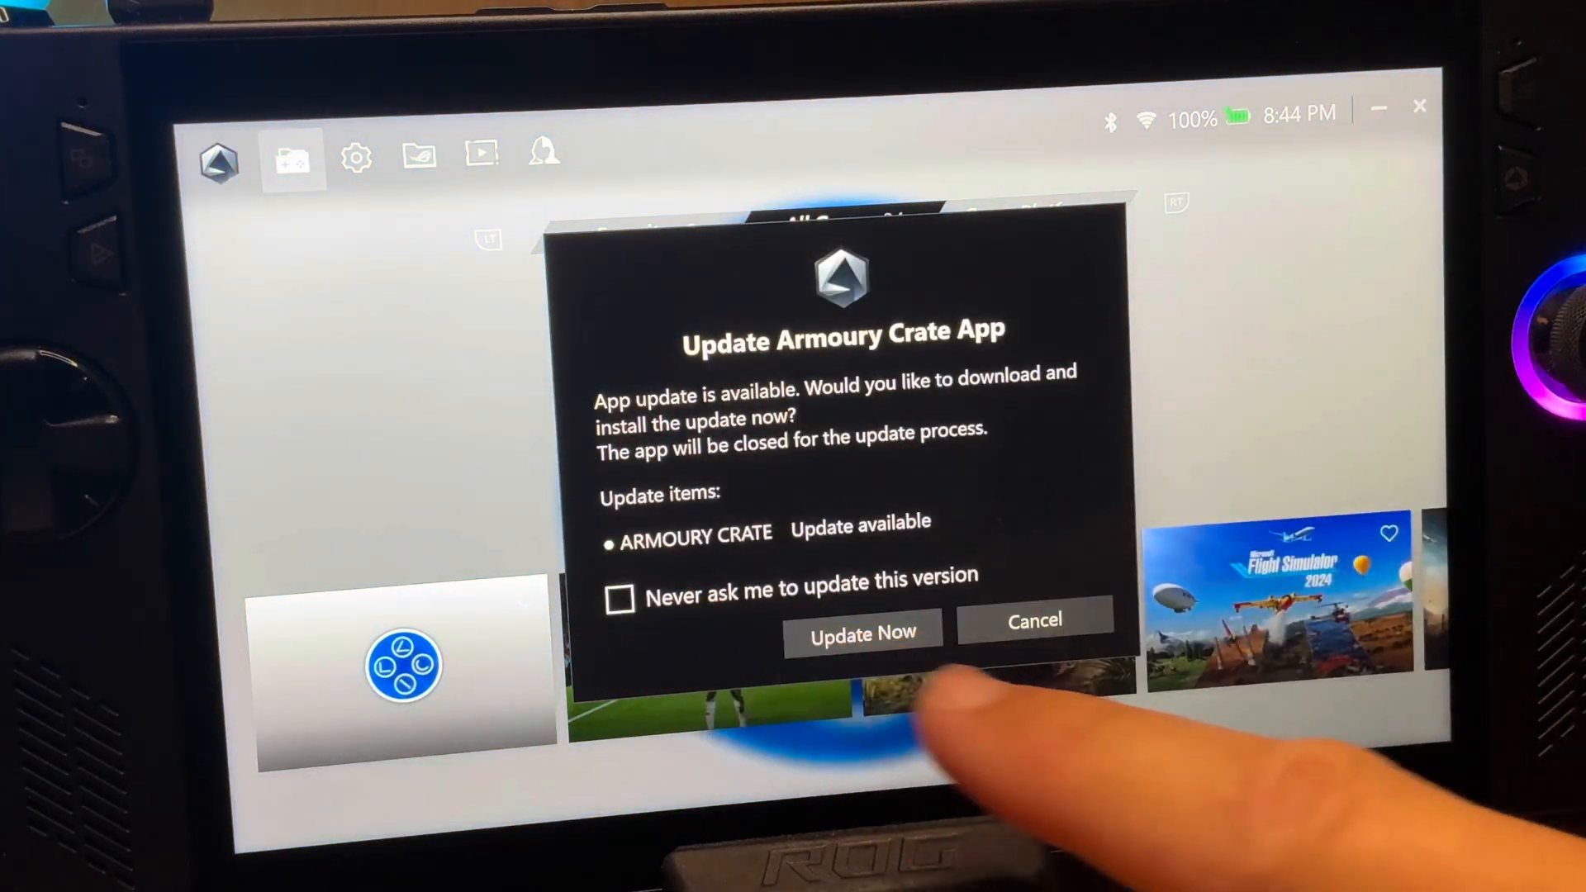
Open the Update Center to see the available Armoury Crate SE core service update.
left_click(863, 634)
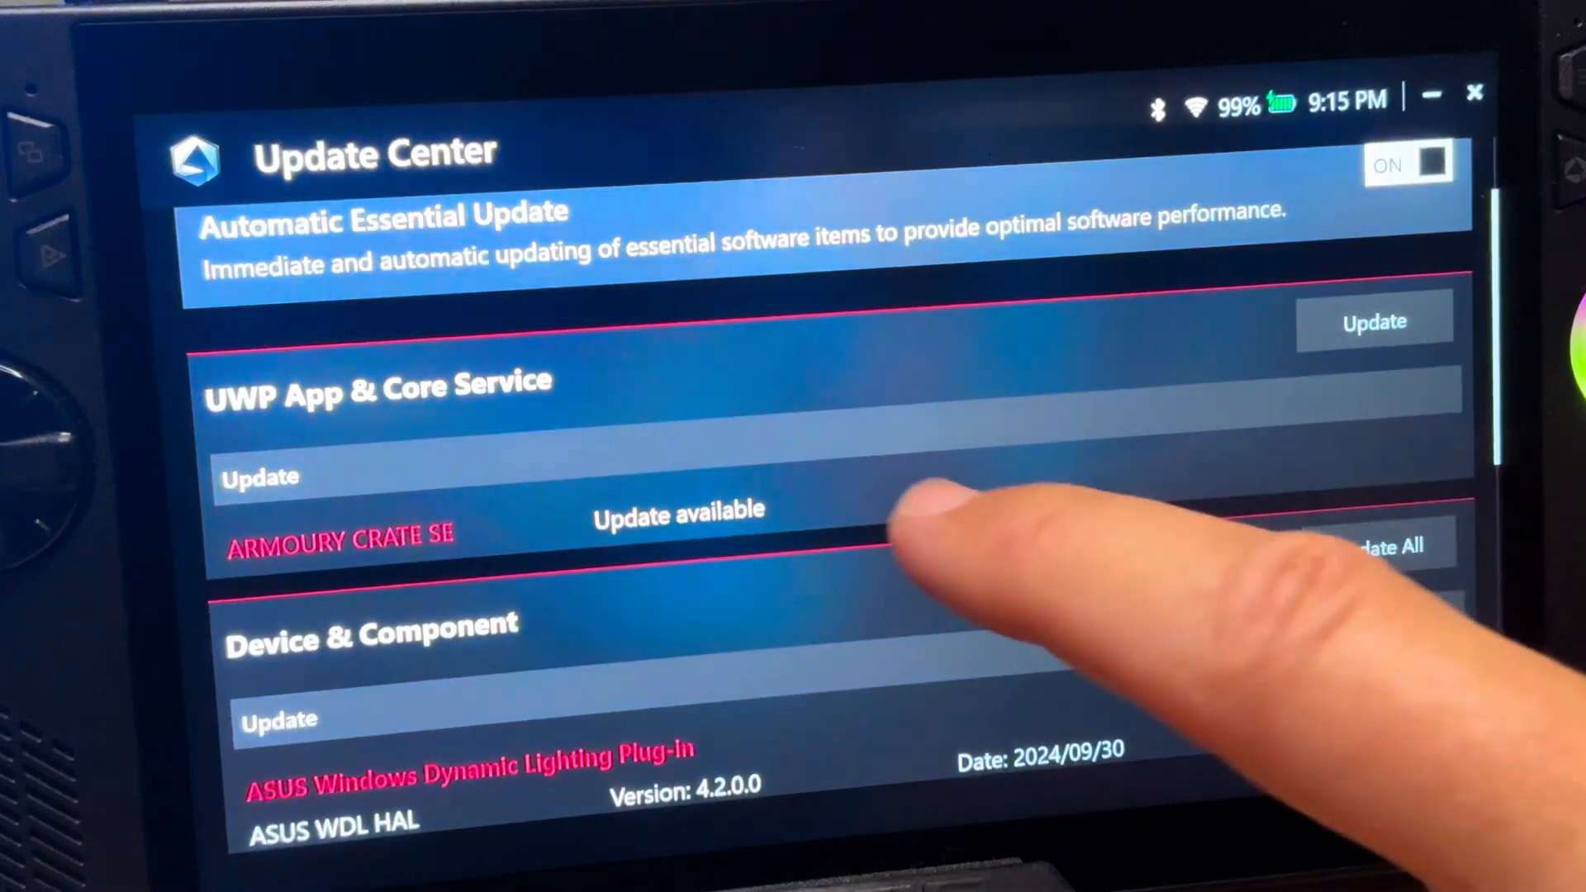
mouse_move(1376, 546)
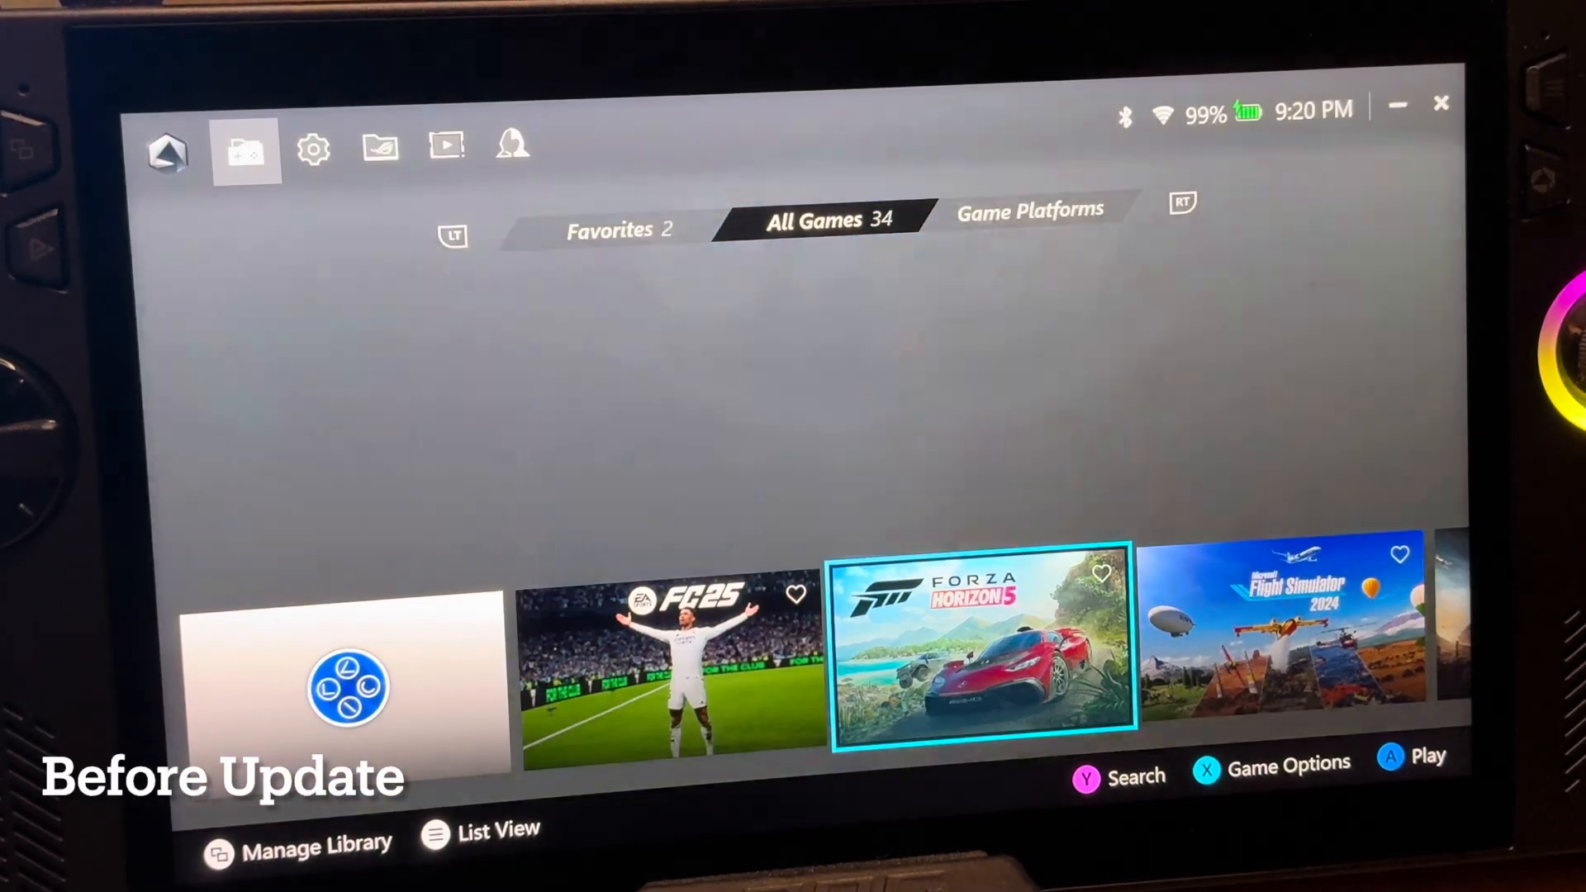
Browse the Settings, Lighting and Content pages until the Update Armoury Crate App dialog appears.
left_click(314, 150)
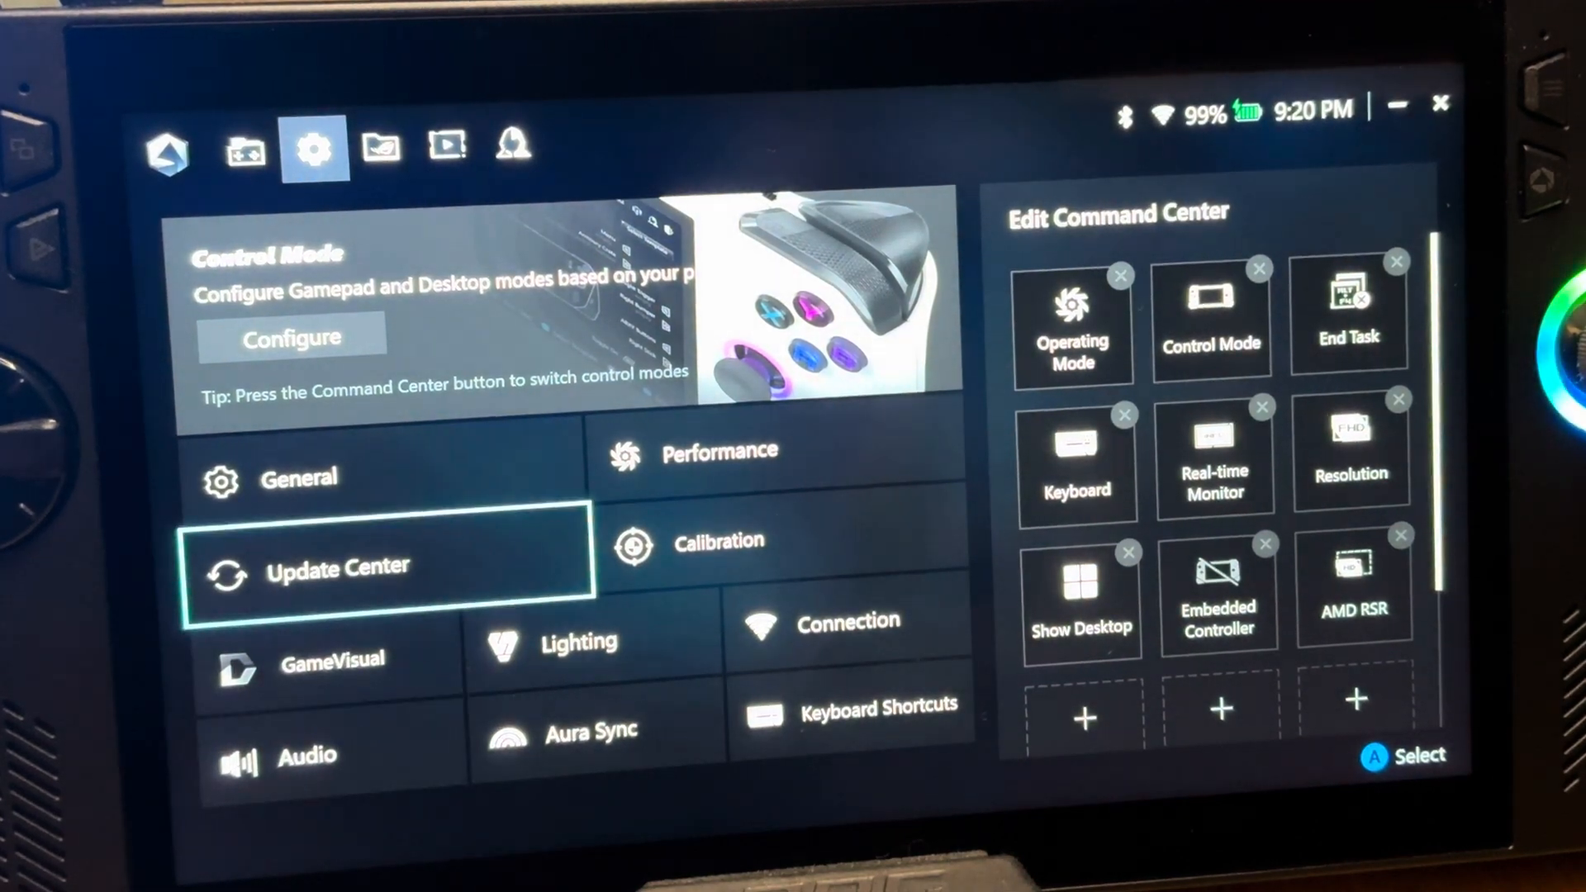
left_click(577, 643)
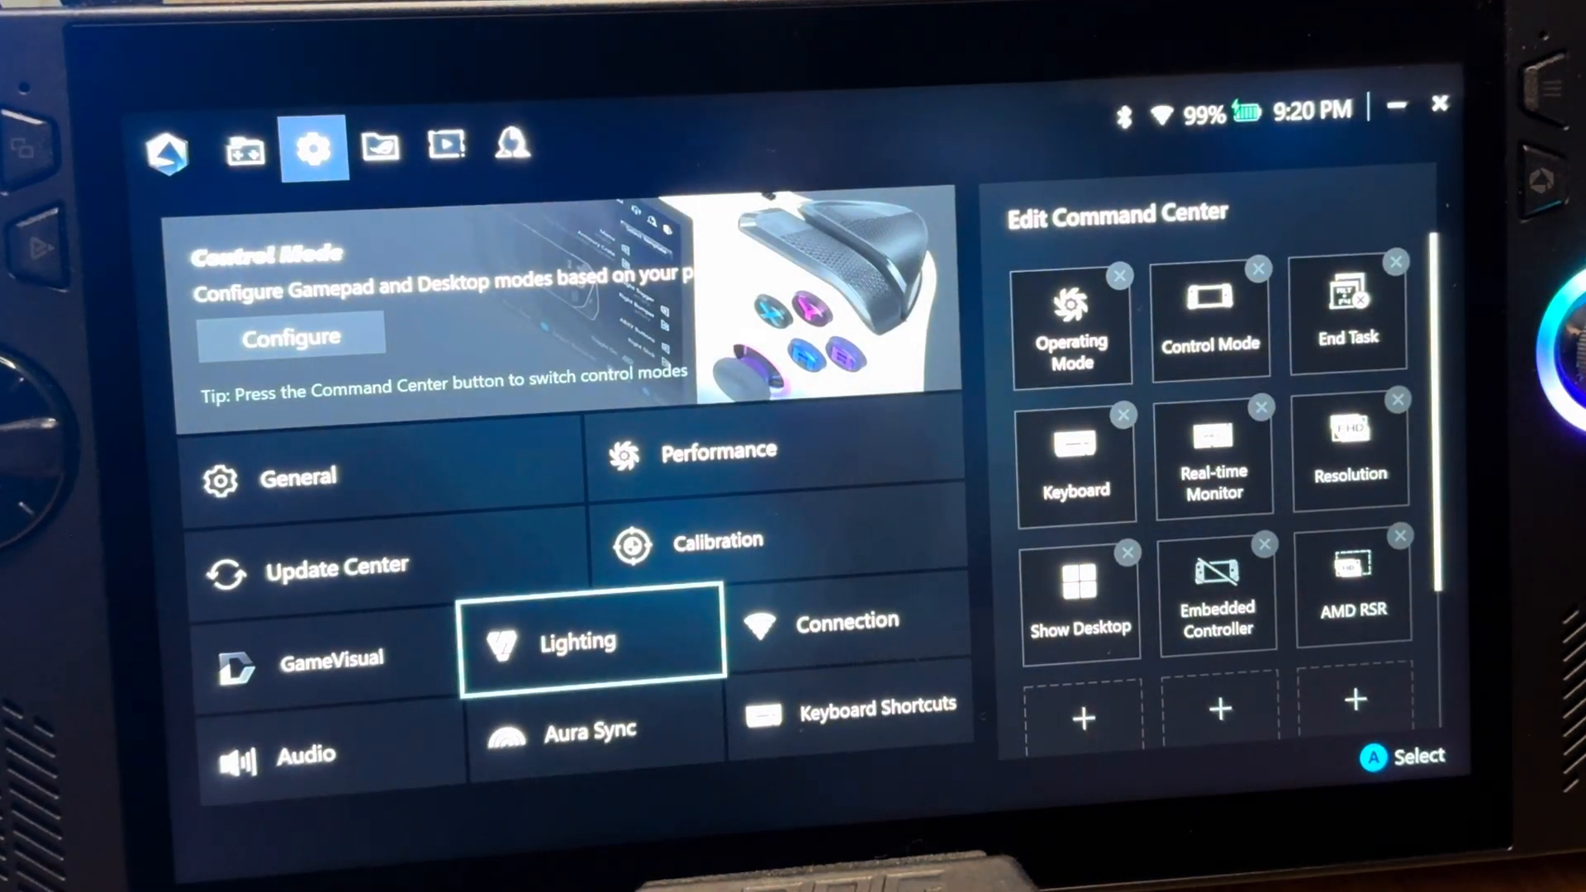
left_click(382, 147)
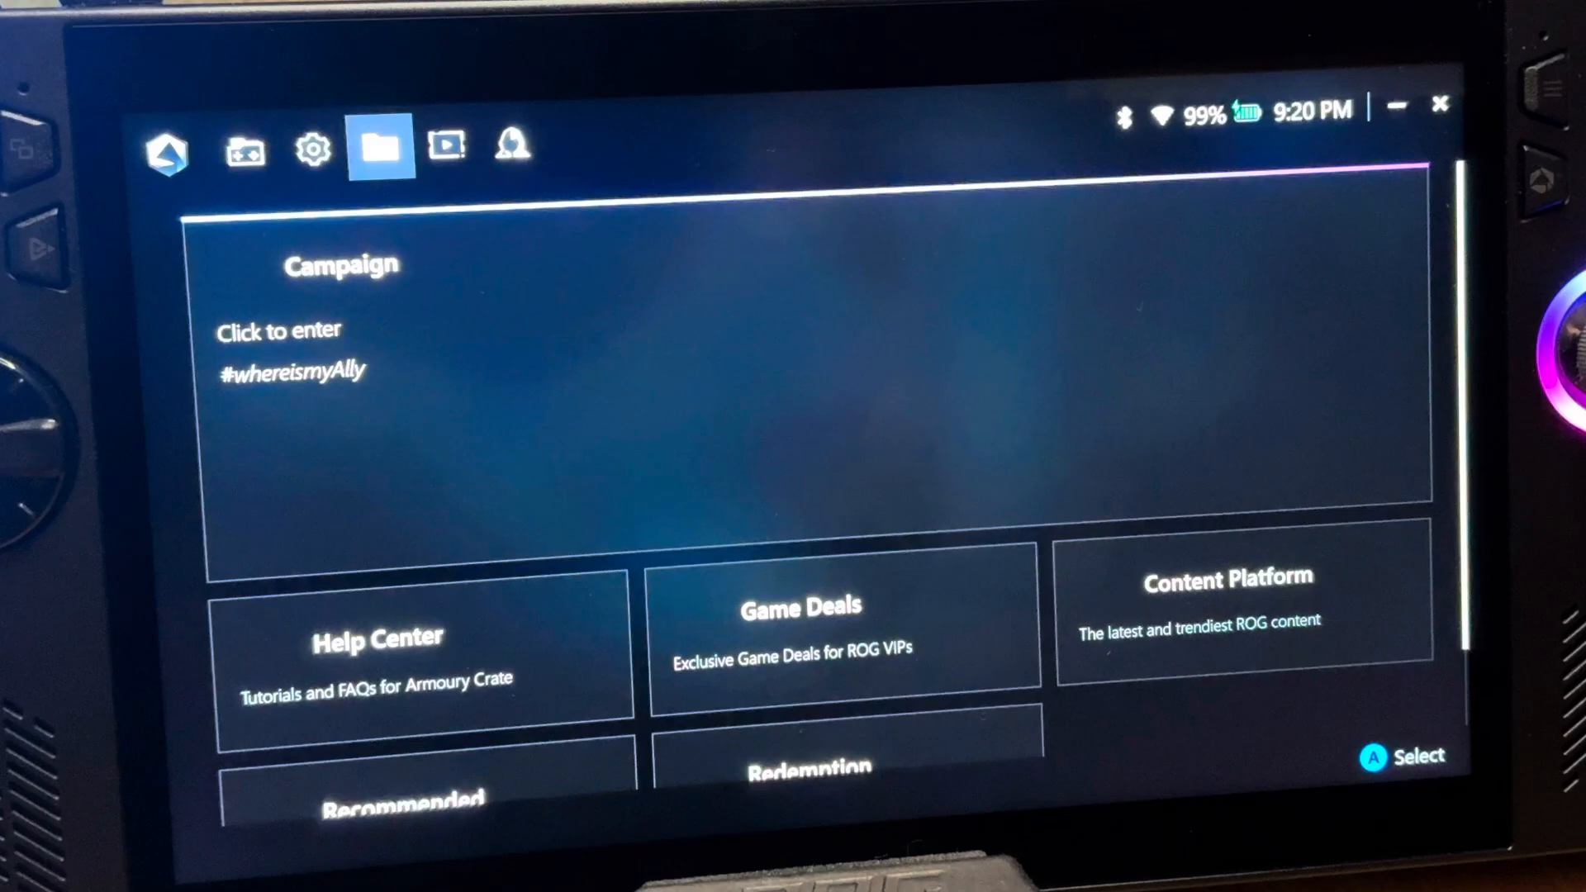
left_click(316, 151)
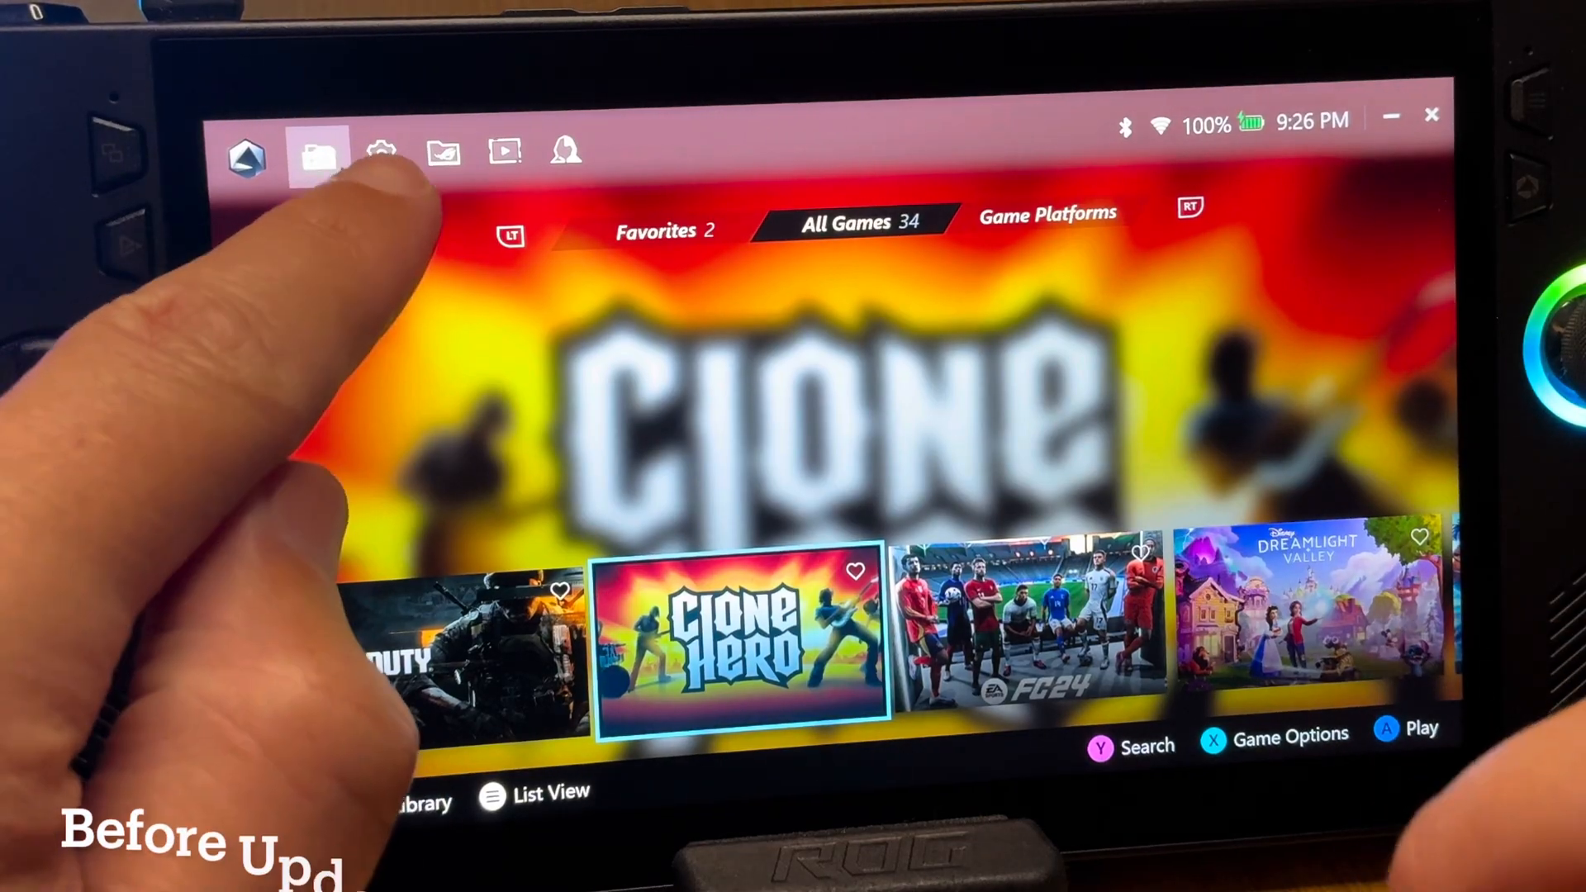
left_click(382, 152)
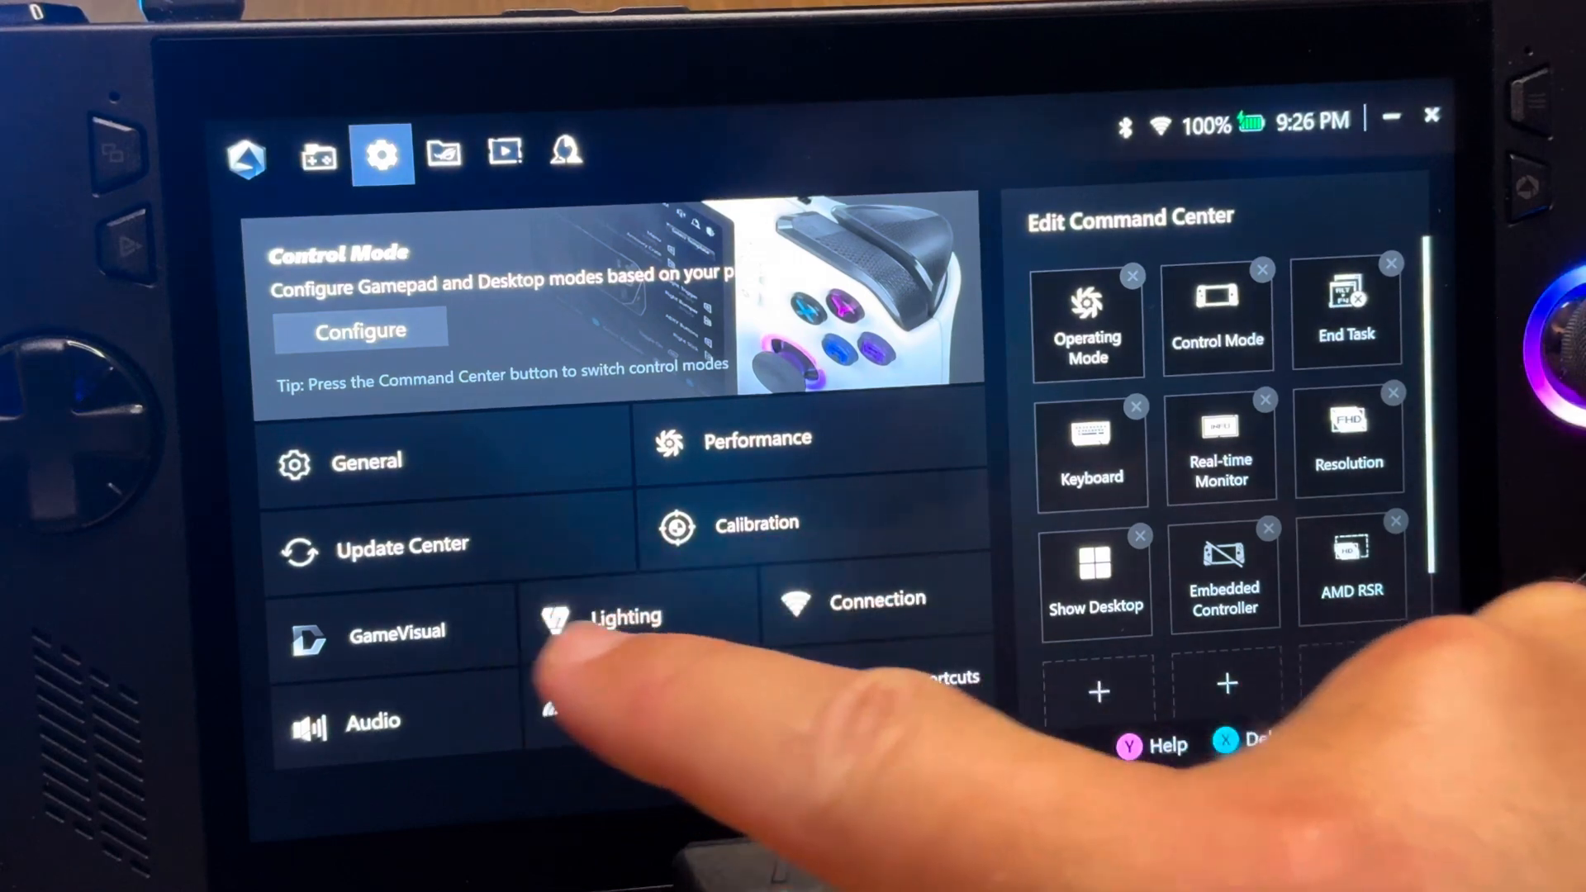
left_click(624, 617)
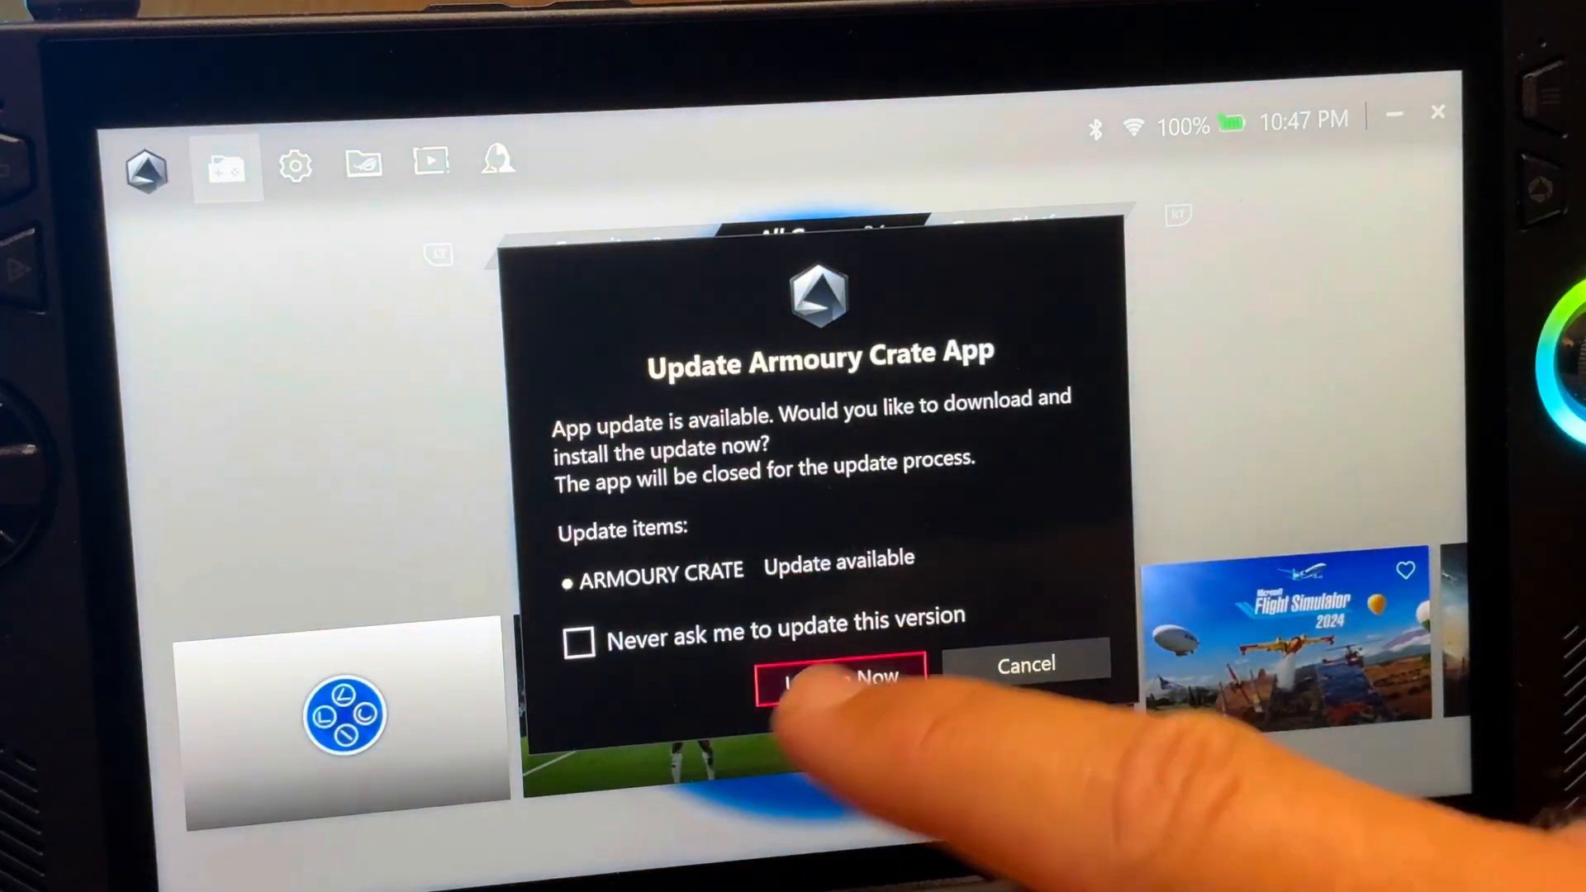
Choose Update Now to download and install the Armoury Crate SE update.
left_click(837, 675)
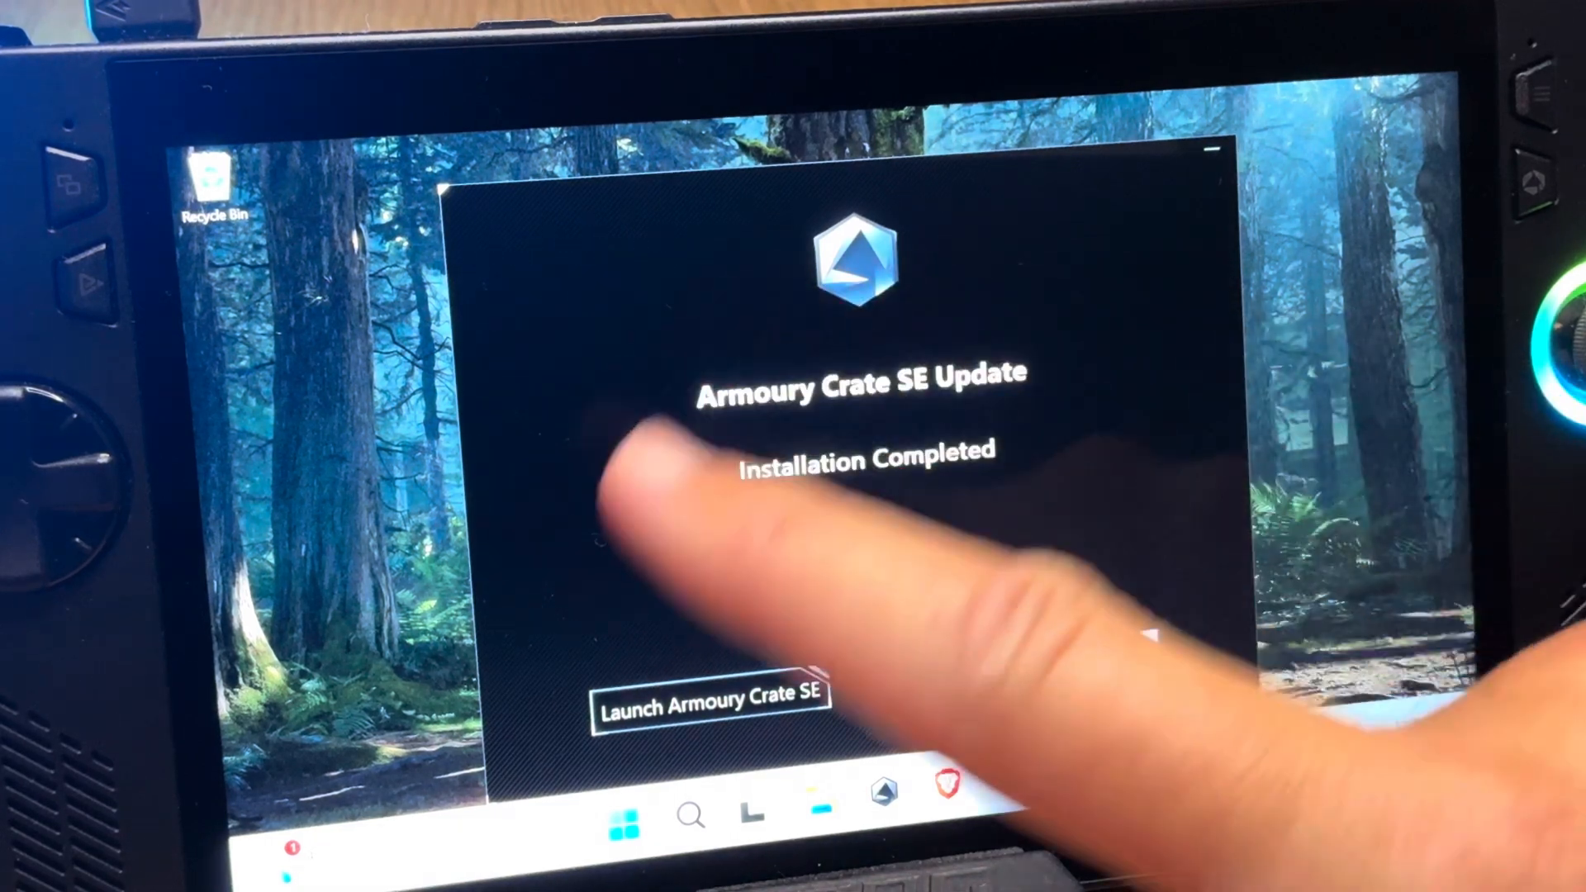
Launch Armoury Crate SE from the Installation Completed window and open Command Center.
left_click(710, 704)
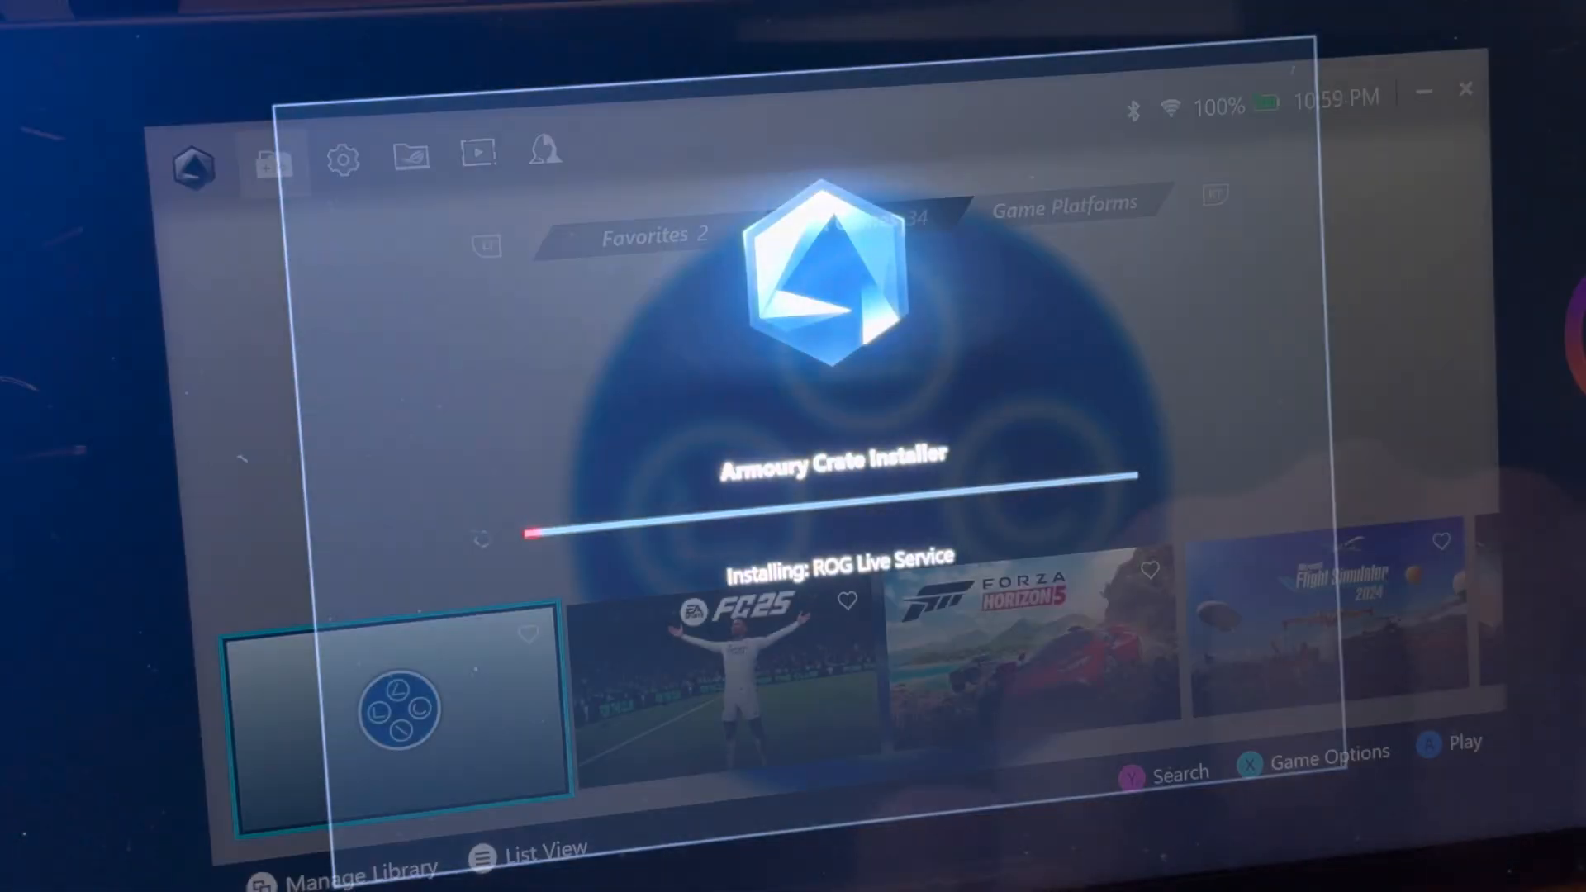
left_click(343, 160)
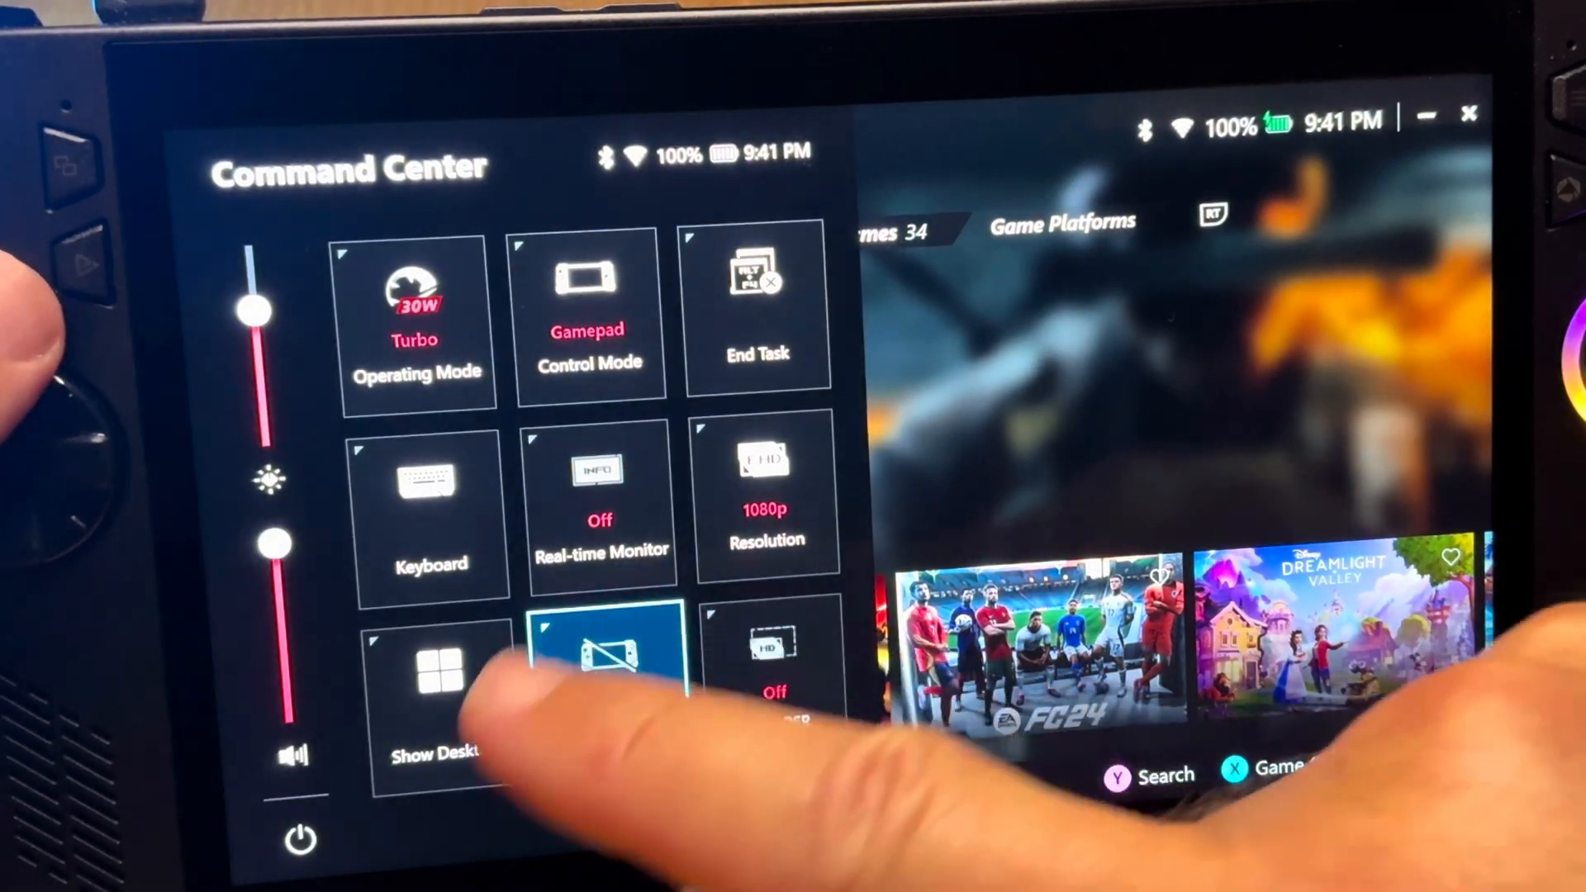
Switch the Embedded Controller tile to Enabled and open the Edit Command Center settings.
left_click(603, 657)
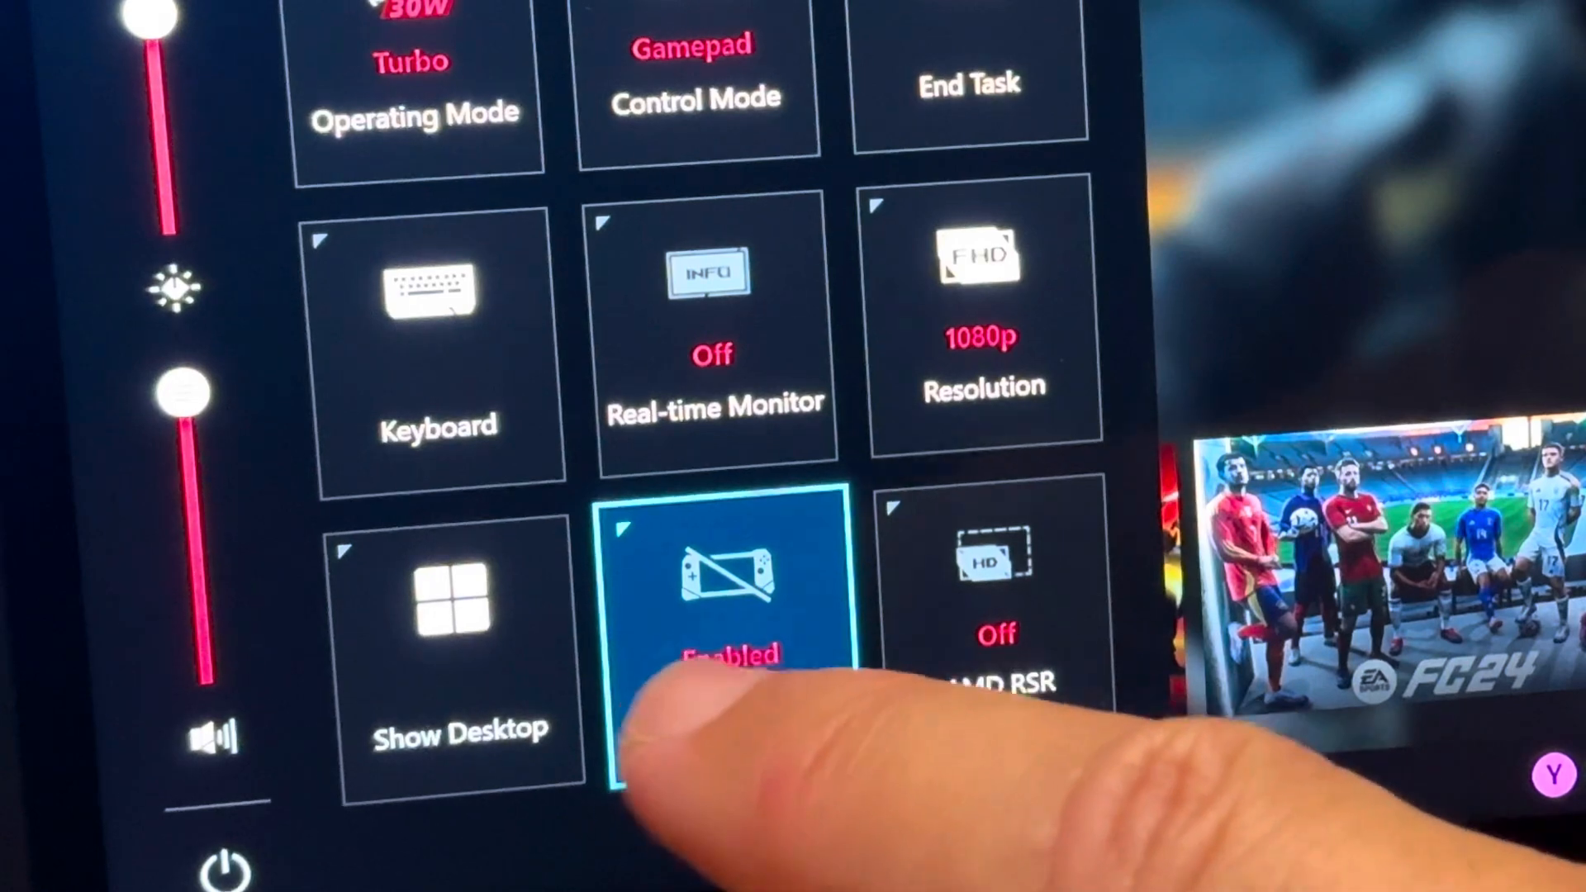
left_click(726, 607)
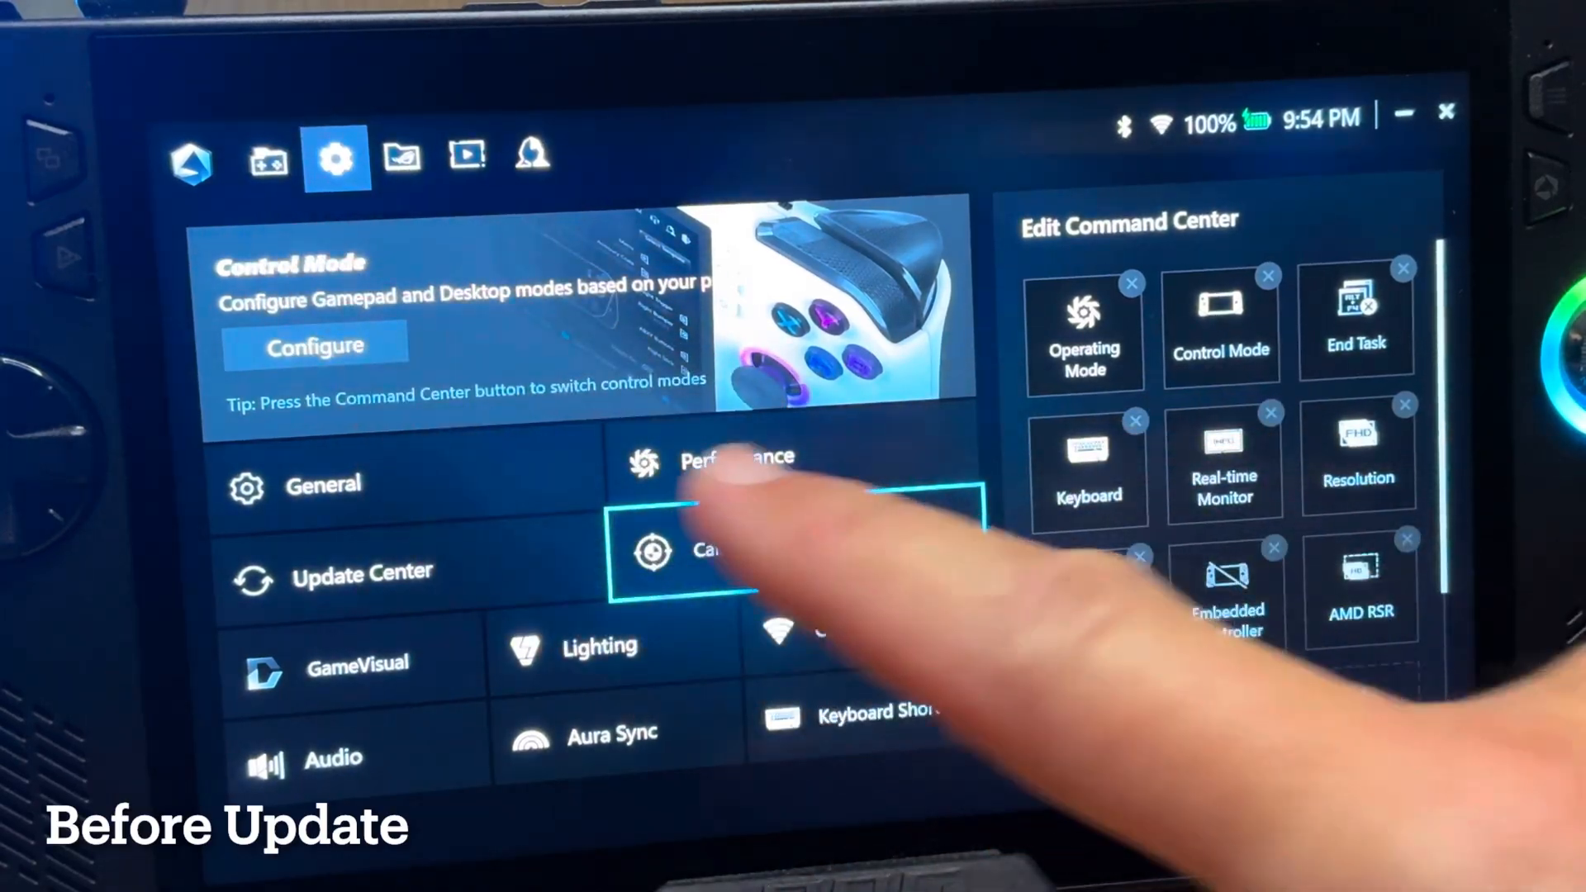
Recalibrate the left stick under Calibration, rotating it three times before finishing.
left_click(688, 551)
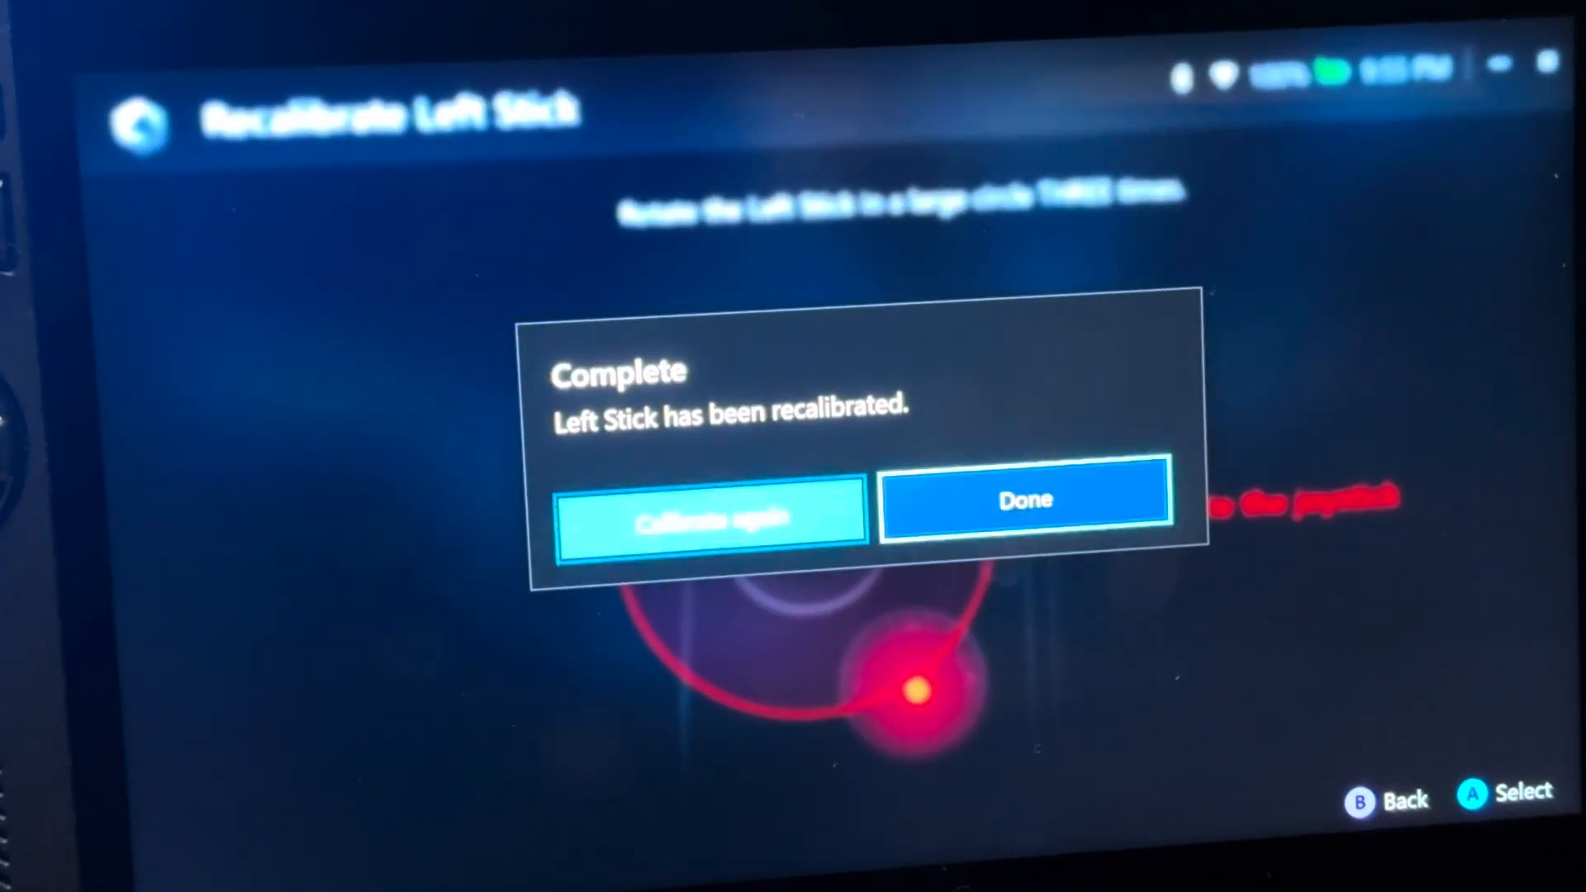
left_click(1025, 499)
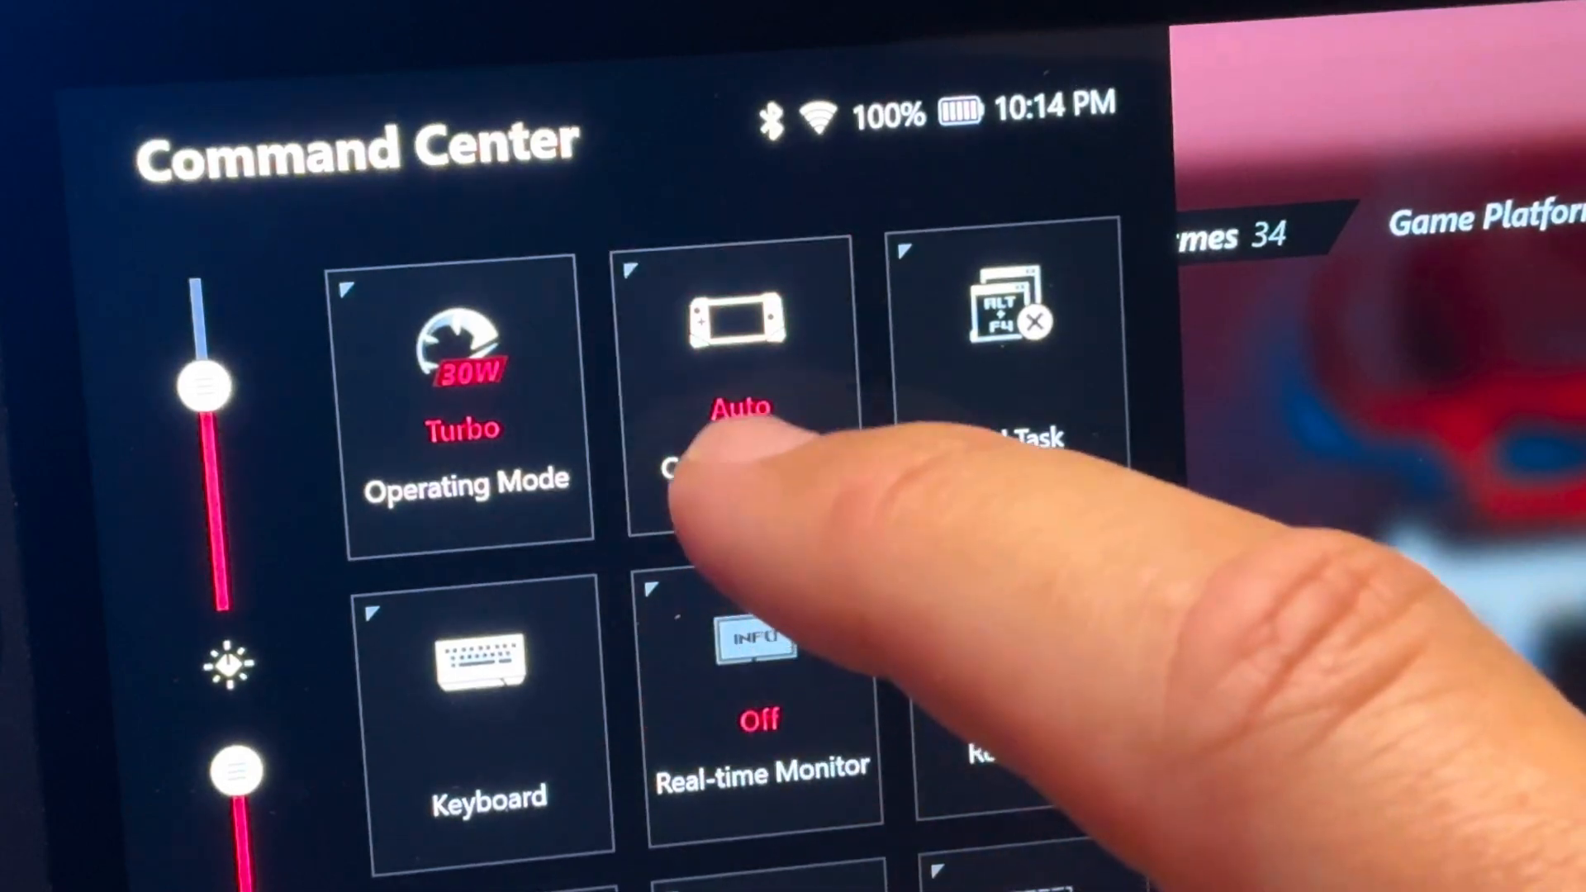
Cycle the Command Center Control Mode tile until it reads Auto.
left_click(741, 395)
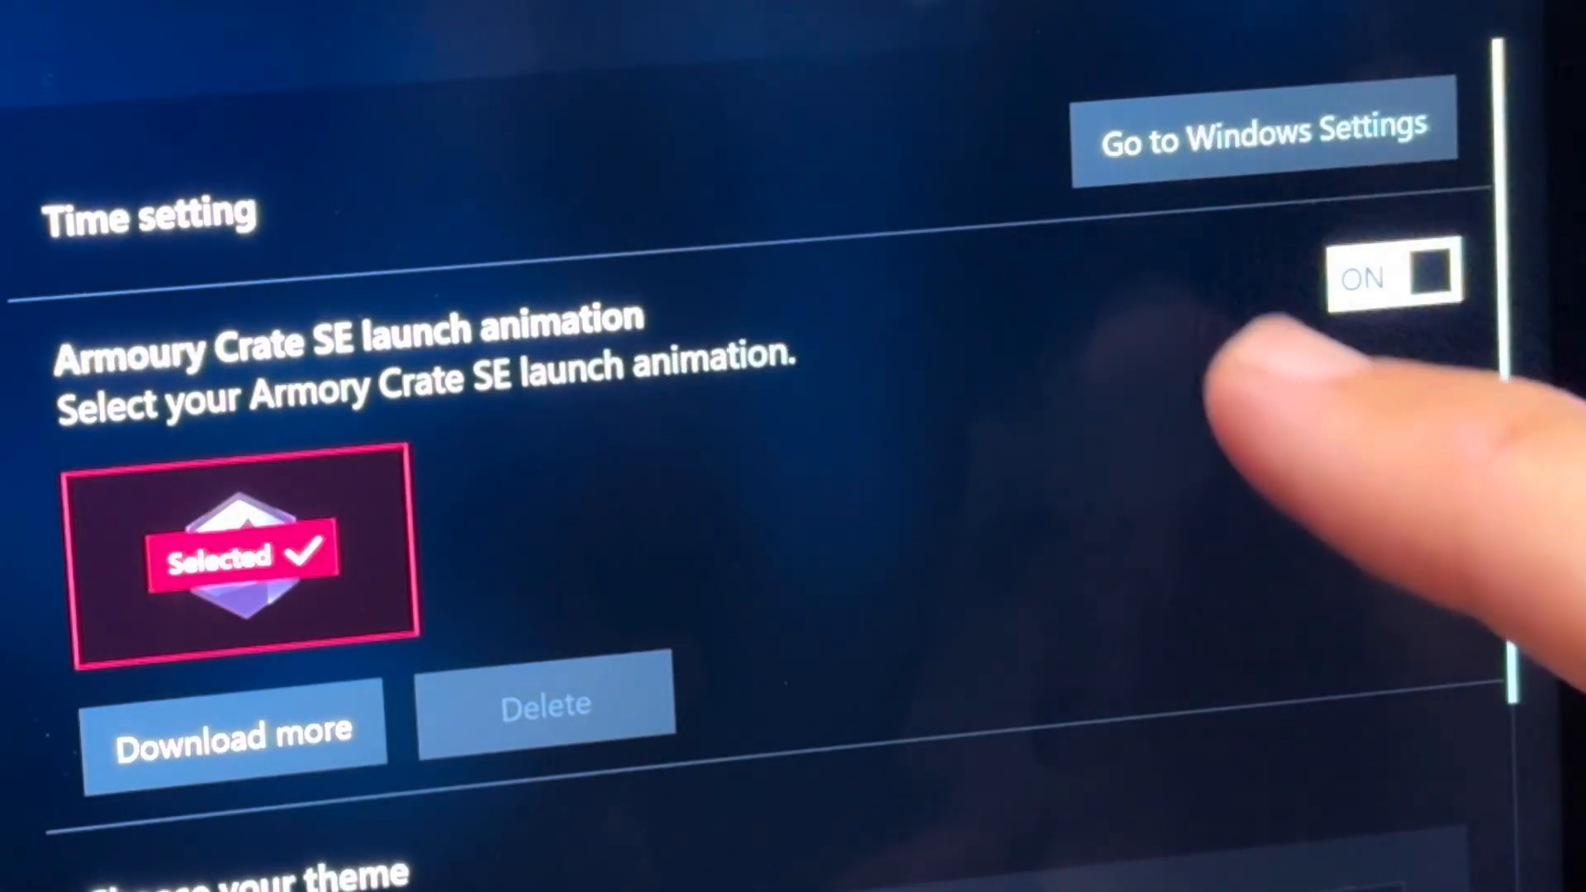
Toggle the Time setting switch on the General > Personalization page.
left_click(1393, 275)
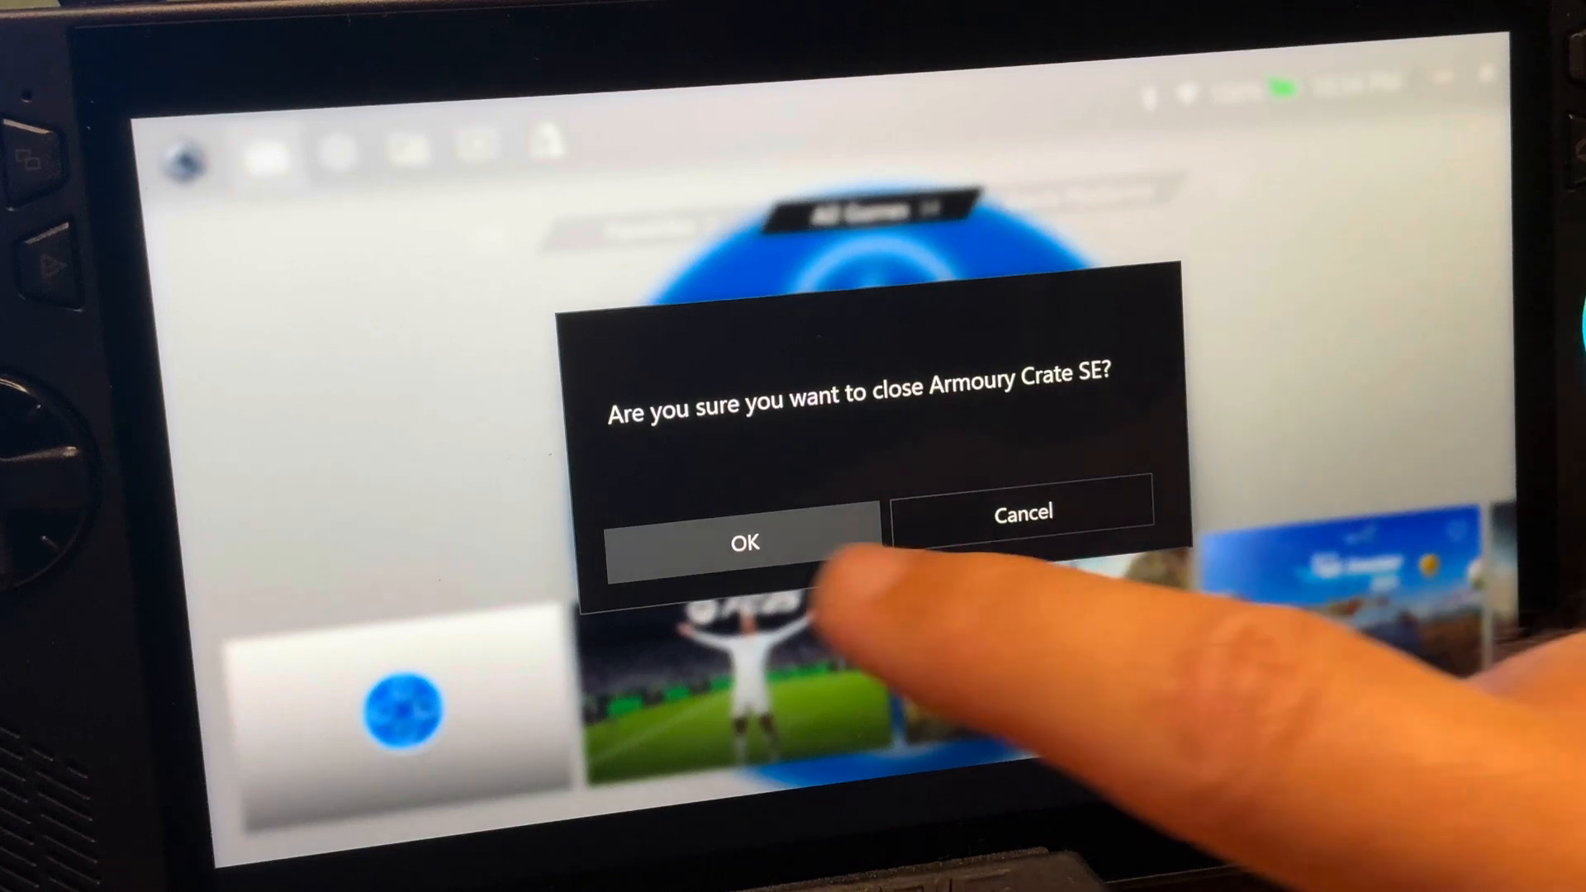
Confirm closing Armoury Crate SE, relaunch, and switch Time setting off in Personalization.
left_click(744, 543)
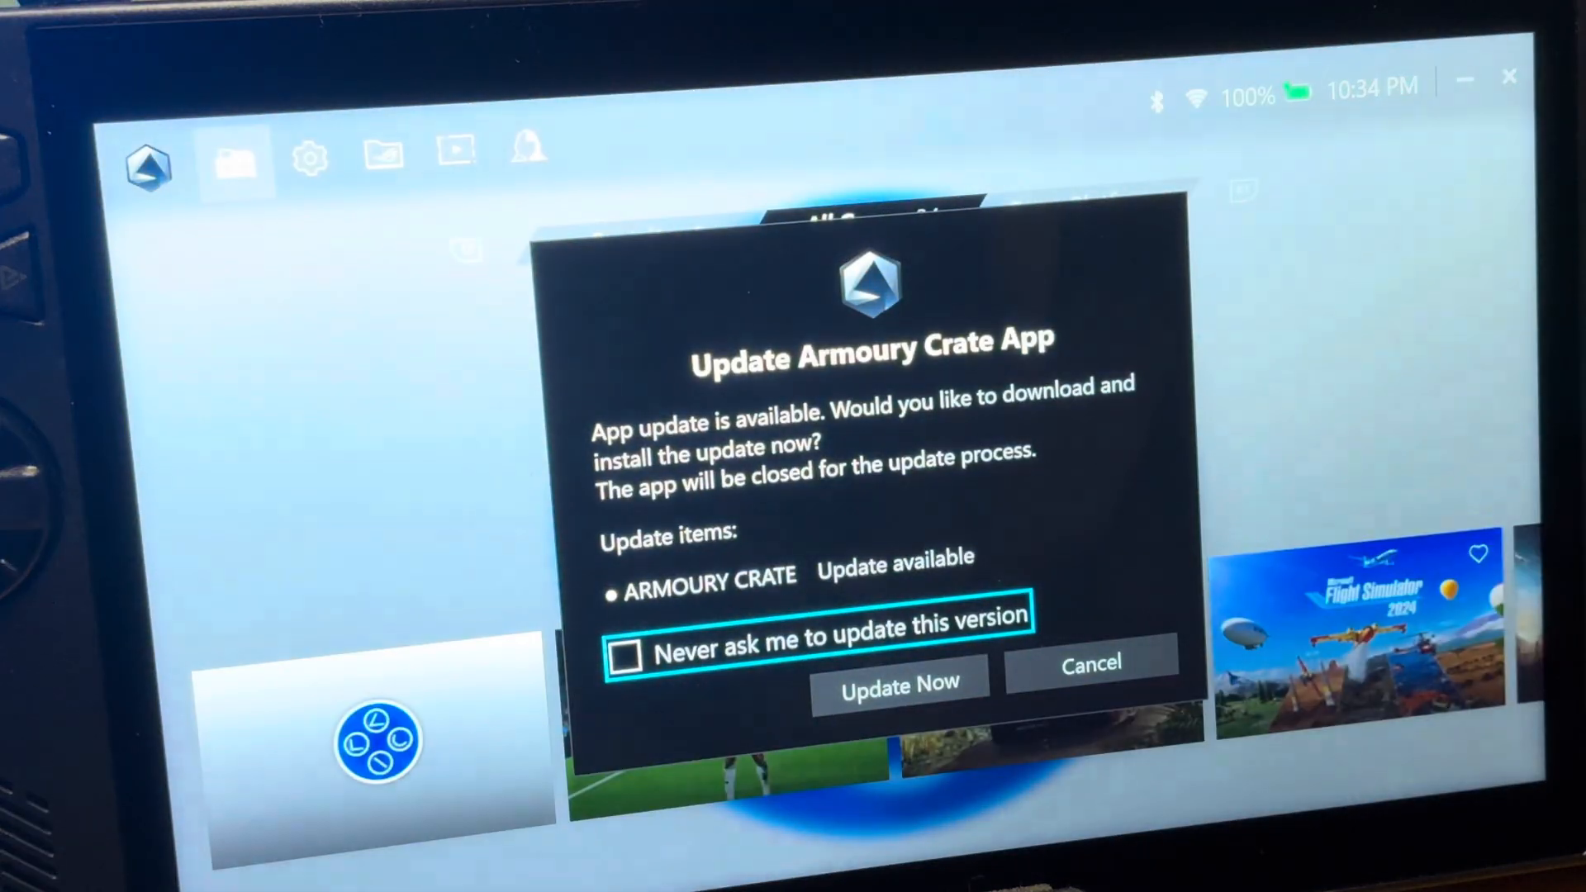
left_click(898, 686)
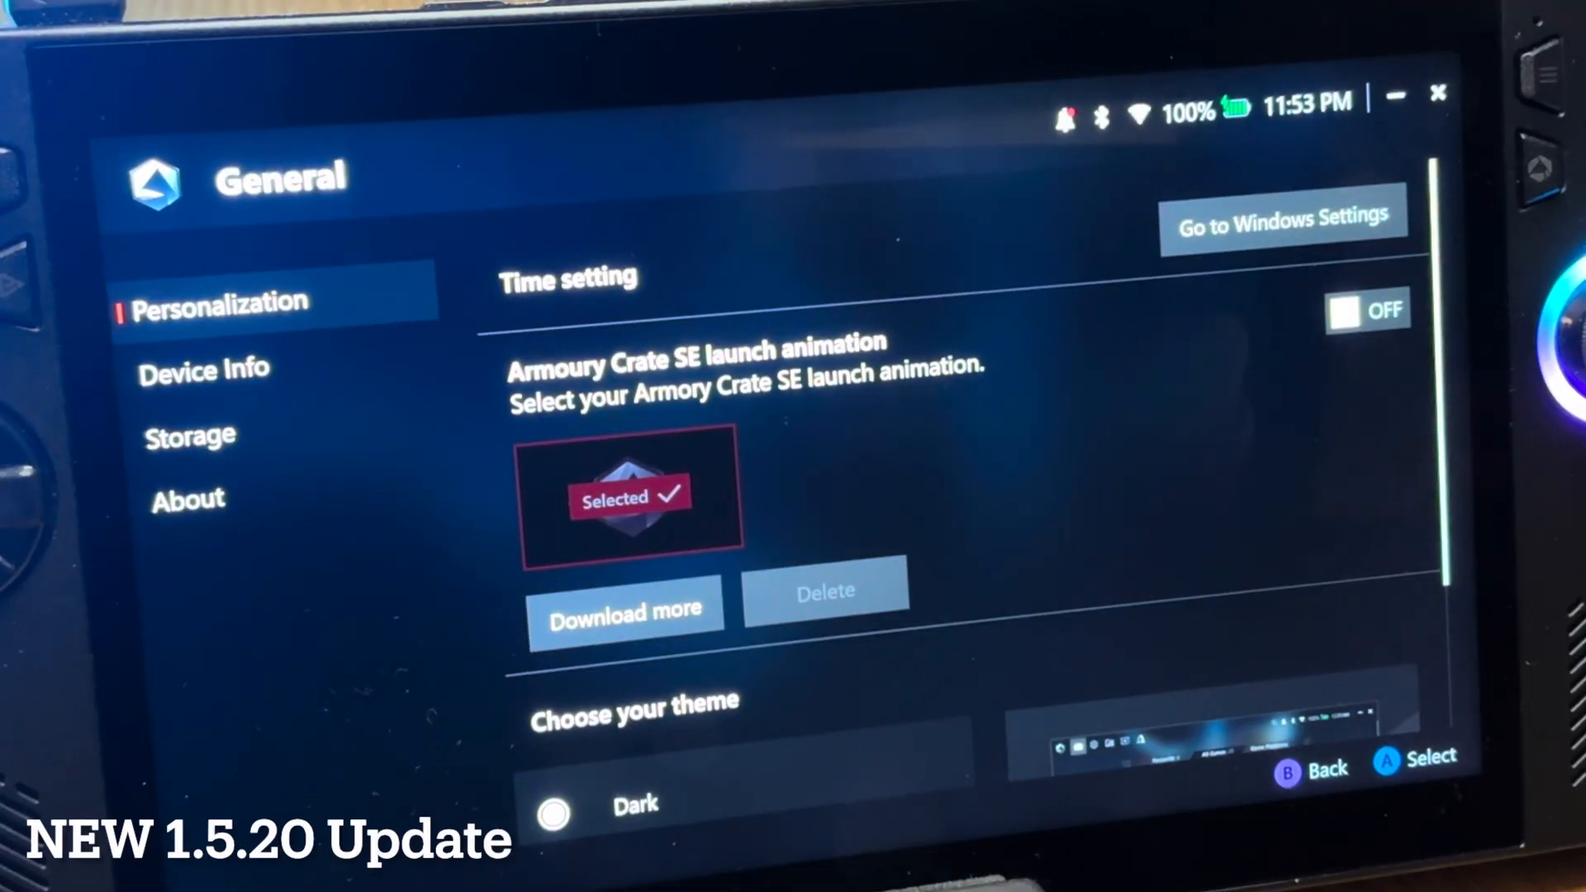
left_click(1366, 309)
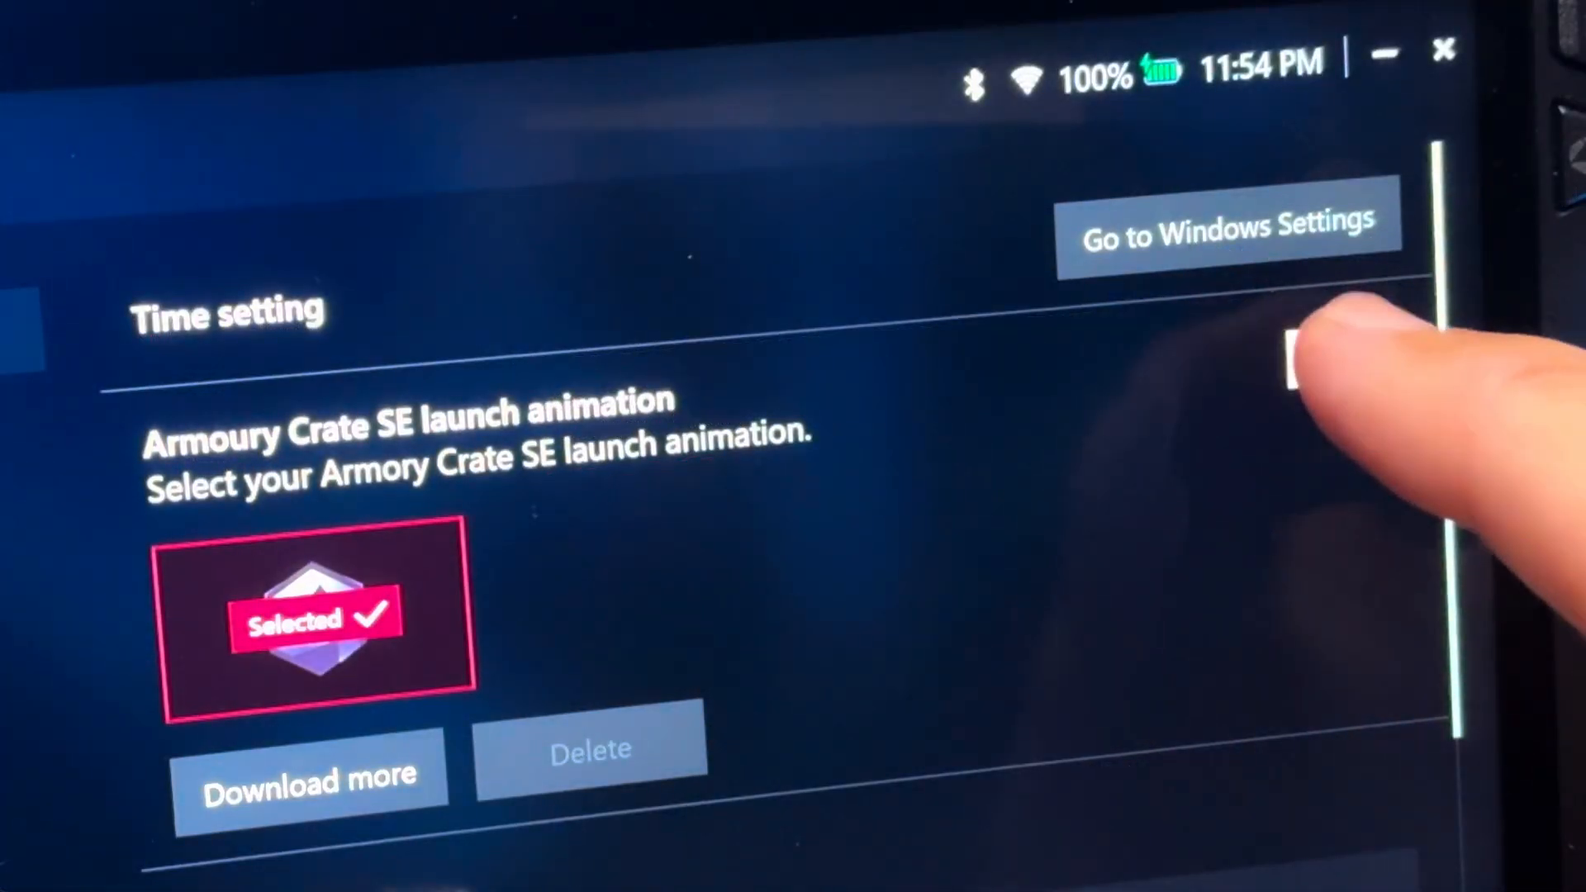
left_click(1315, 355)
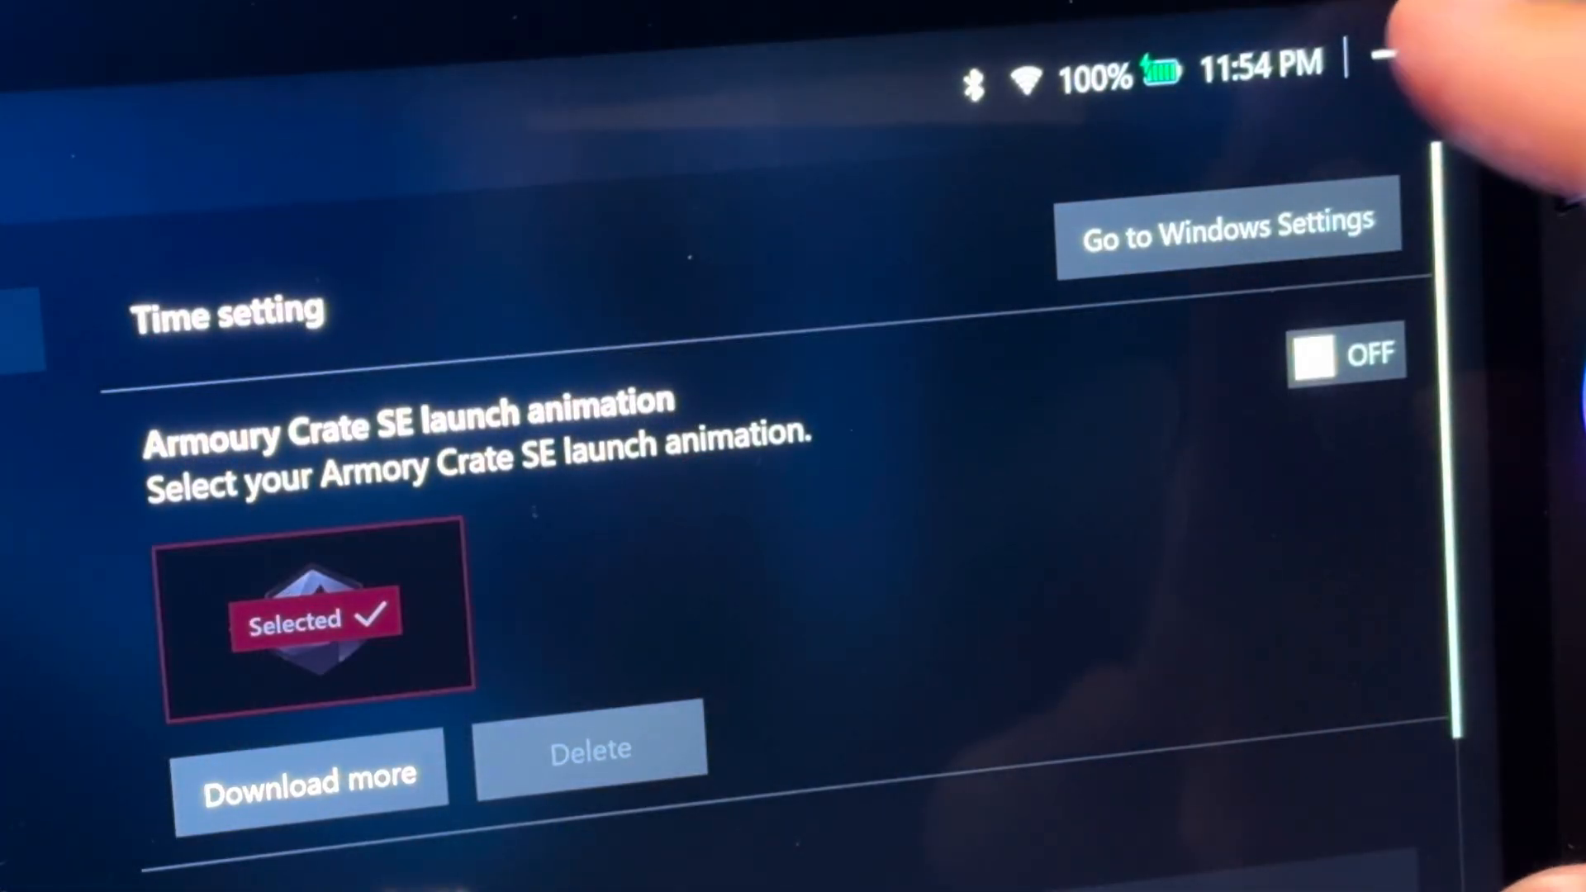